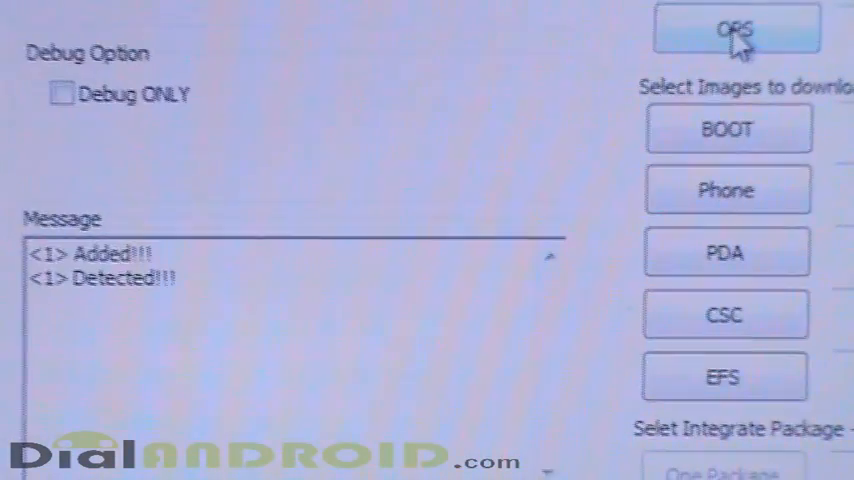
- Load Cooper_v1.0.ops from the ace update folder into the OPS slot
click(736, 28)
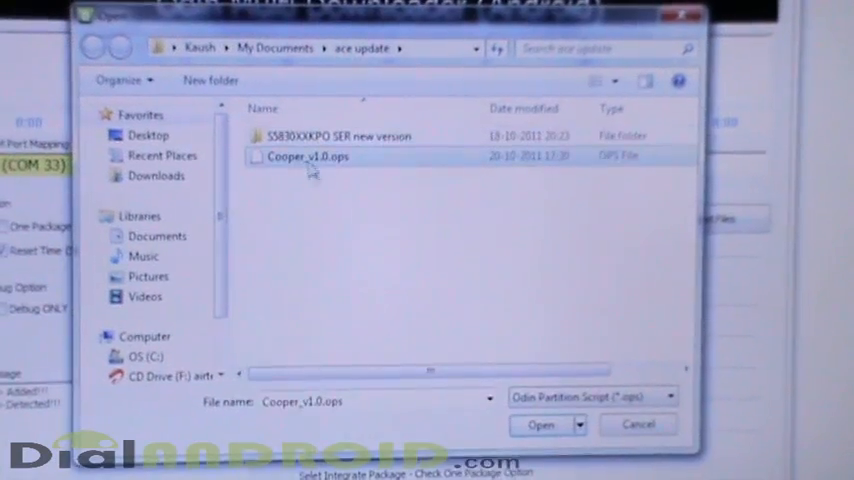
click(540, 424)
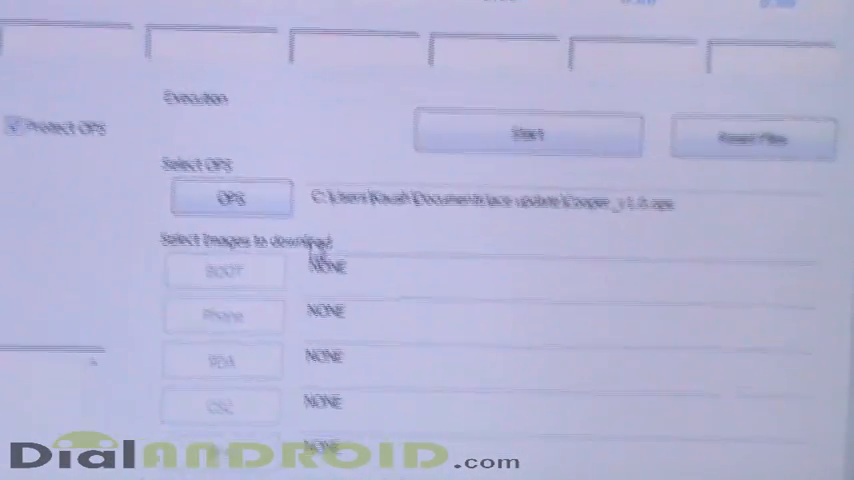
- Load the .md5 firmware image from the S5830XXKPO folder as the One Package file
click(220, 400)
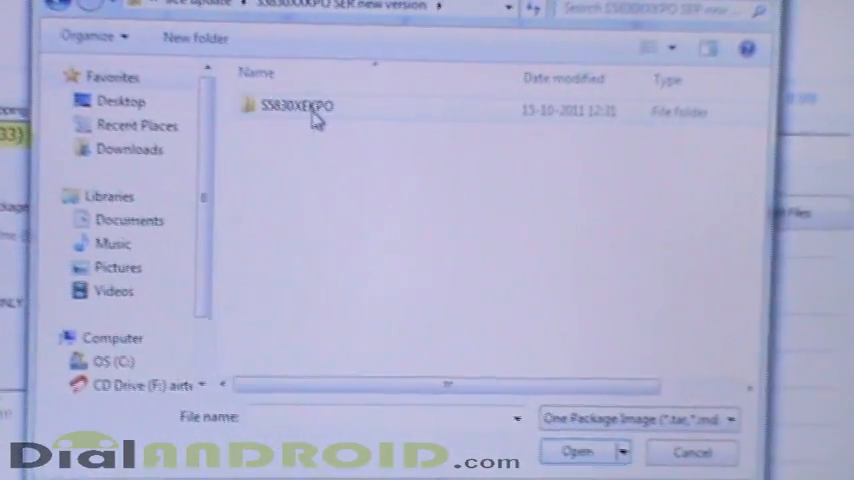
double_click(296, 106)
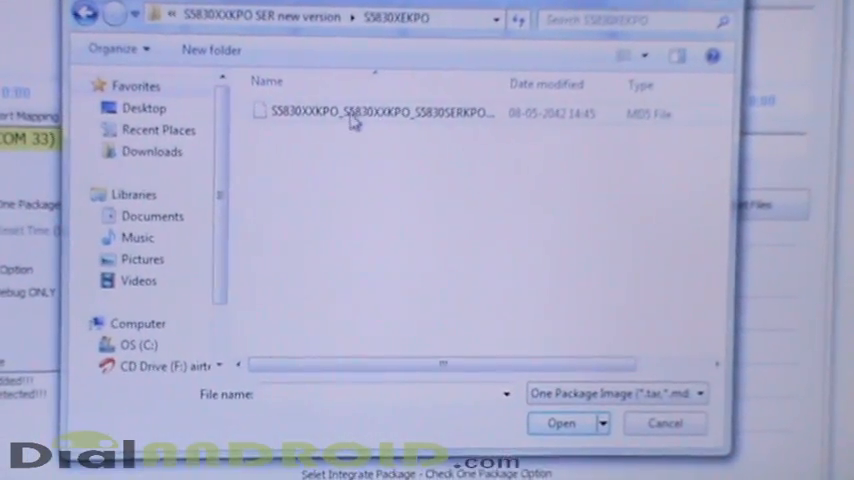
click(560, 422)
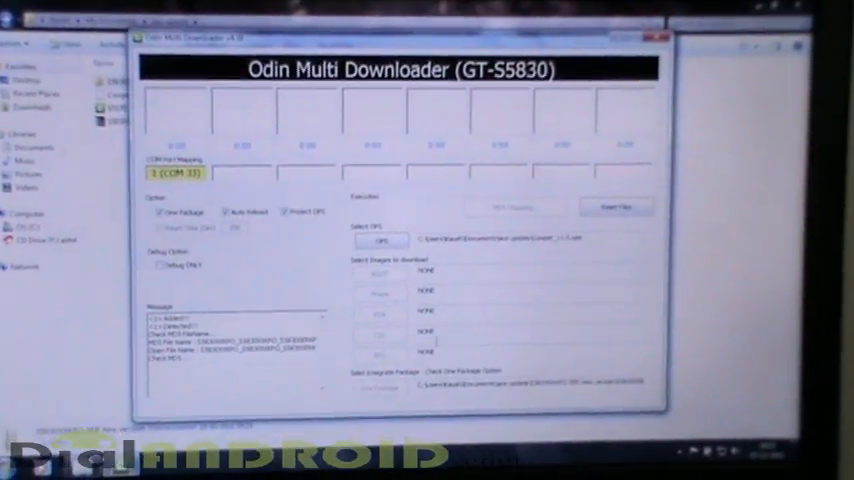